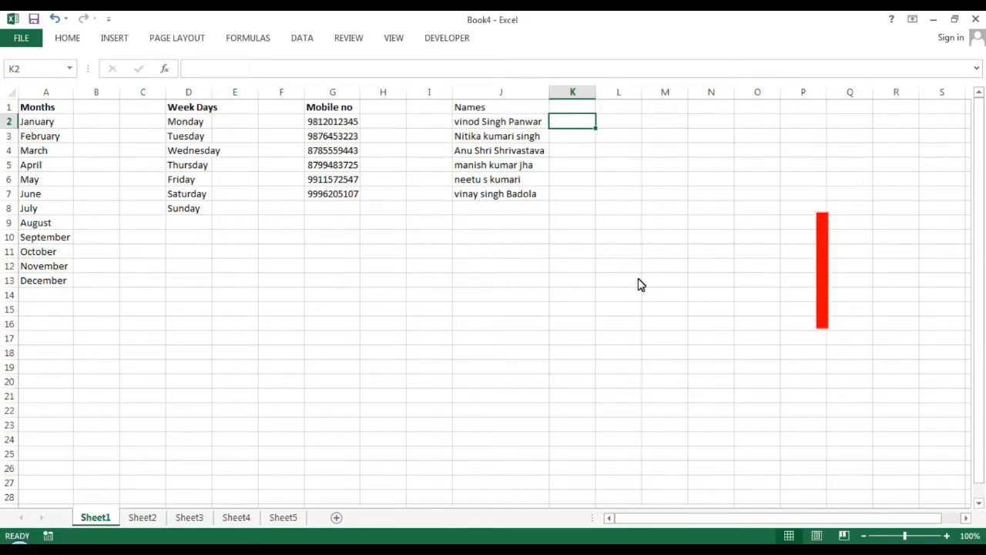
Step: Add a 'Last Name' heading in K1 beside the full names
key("ctrl+e")
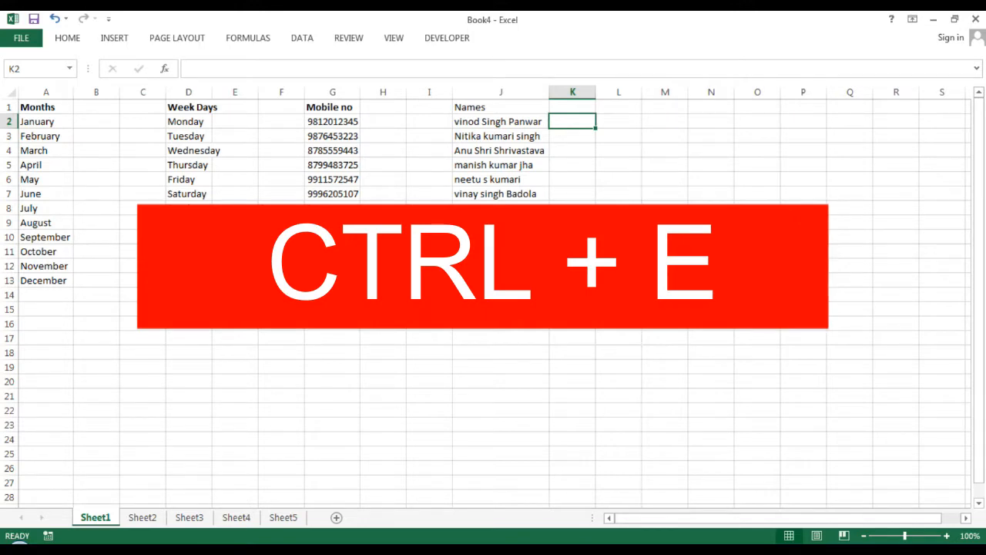
key("ctrl+e")
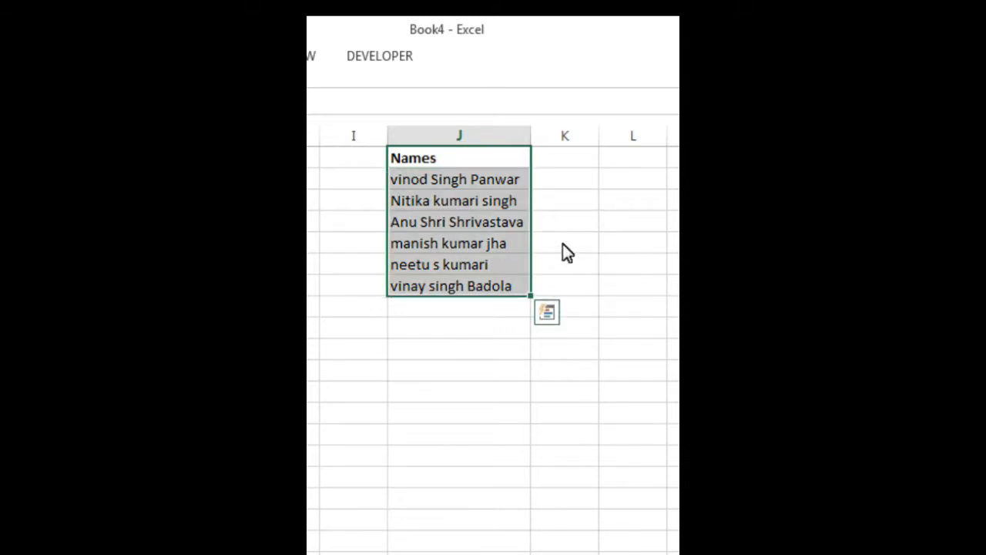
left_click(564, 179)
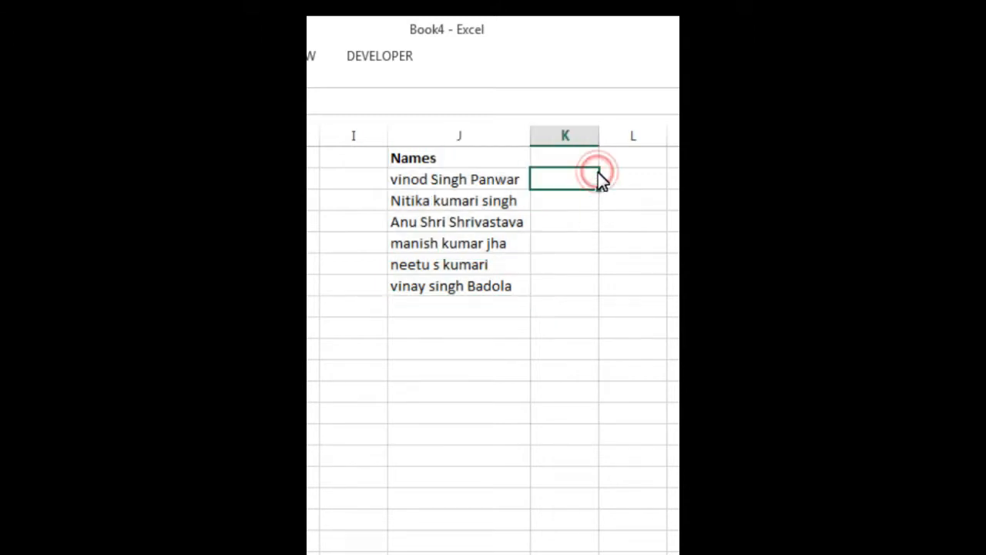
left_click(564, 157)
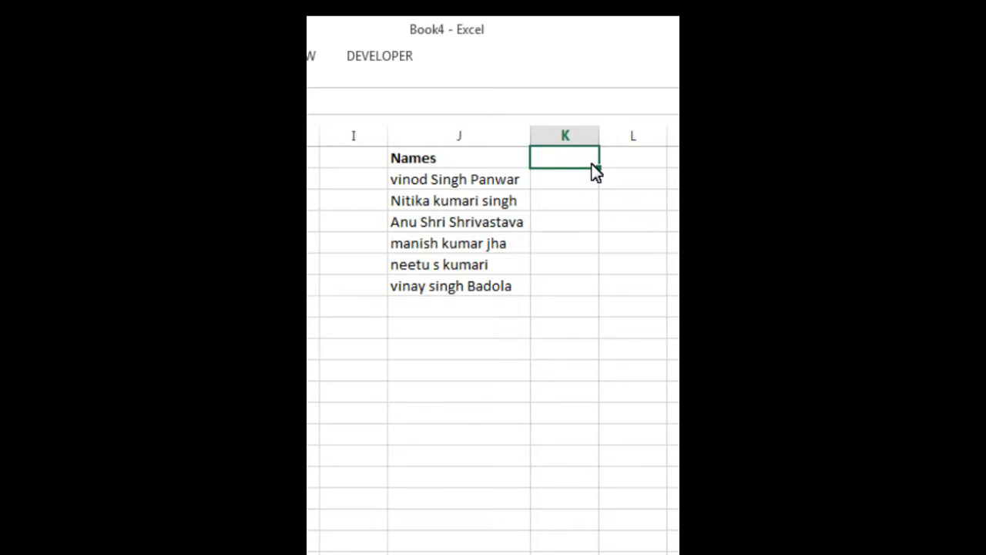
type("Last Na")
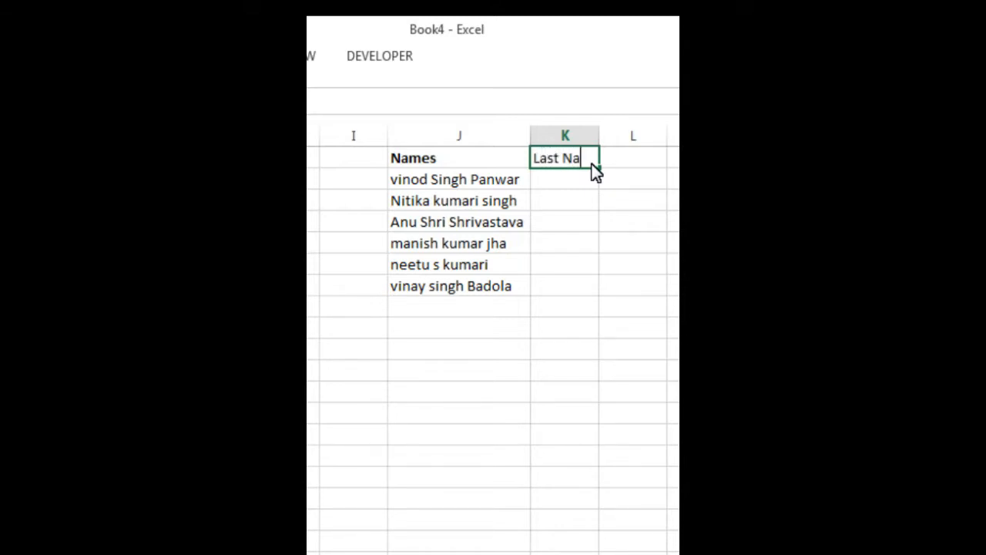
key("enter")
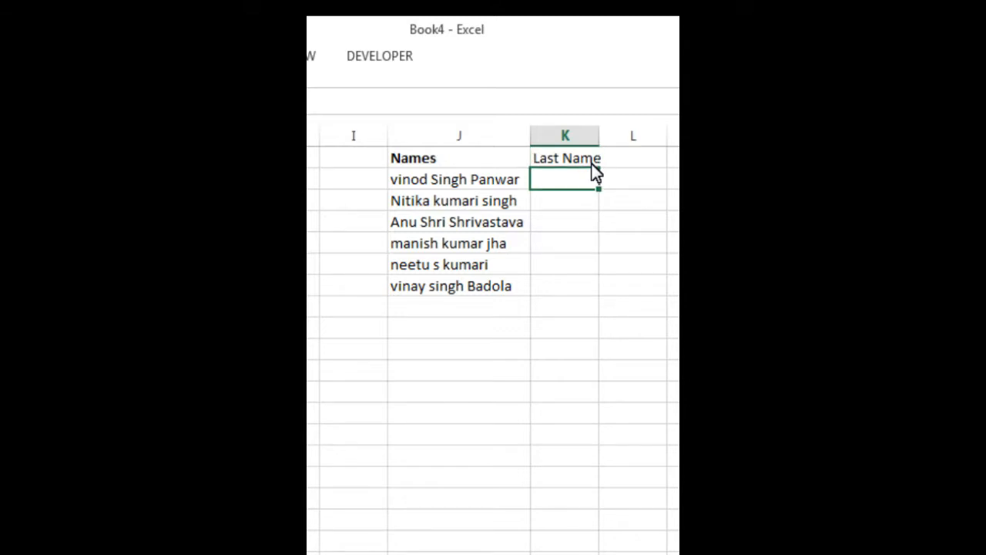
Step: Enter the first surname in K2 and Flash Fill the remaining last names
type("Panwar")
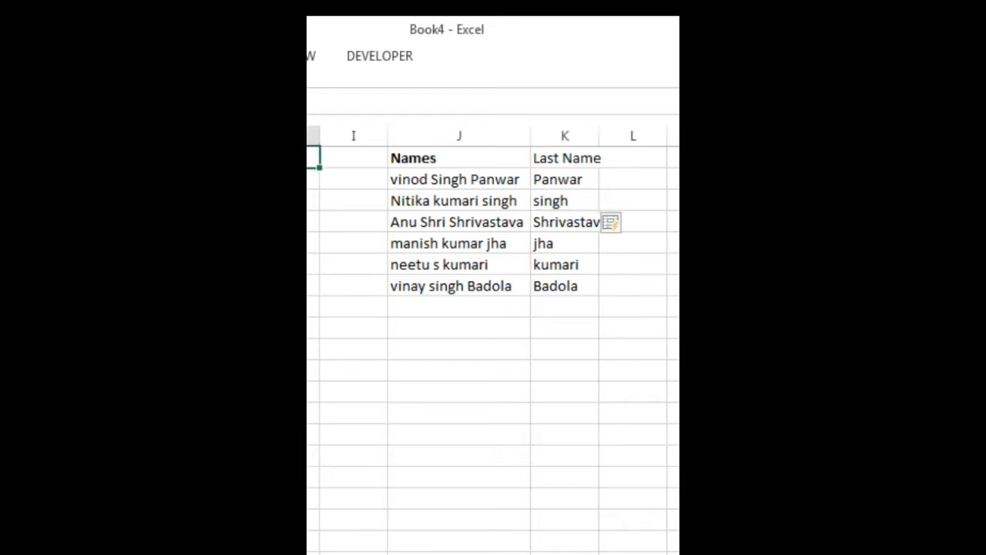
left_click(353, 136)
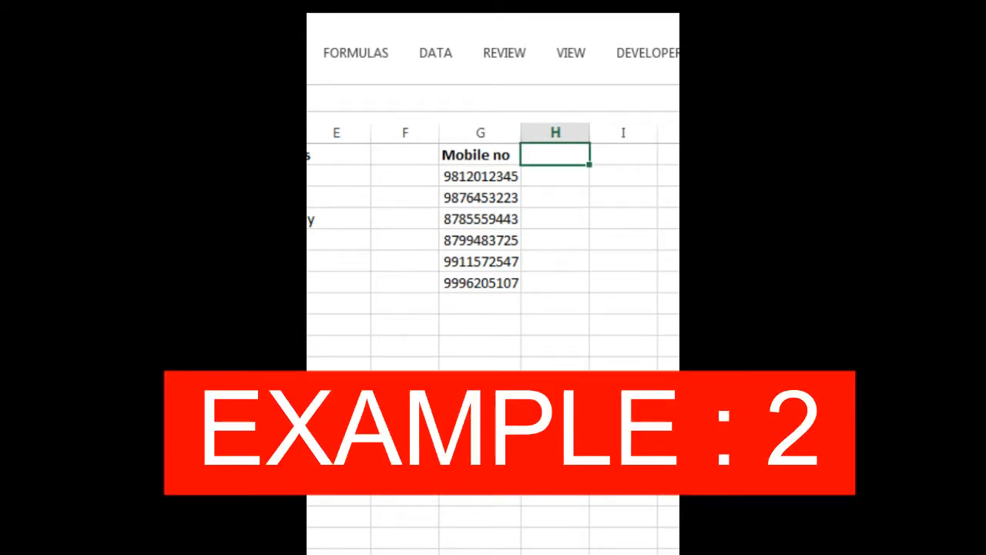
Step: Add a 'Last 4 digits' heading in H1 and enter the first number's last four digits in H2
type("Last")
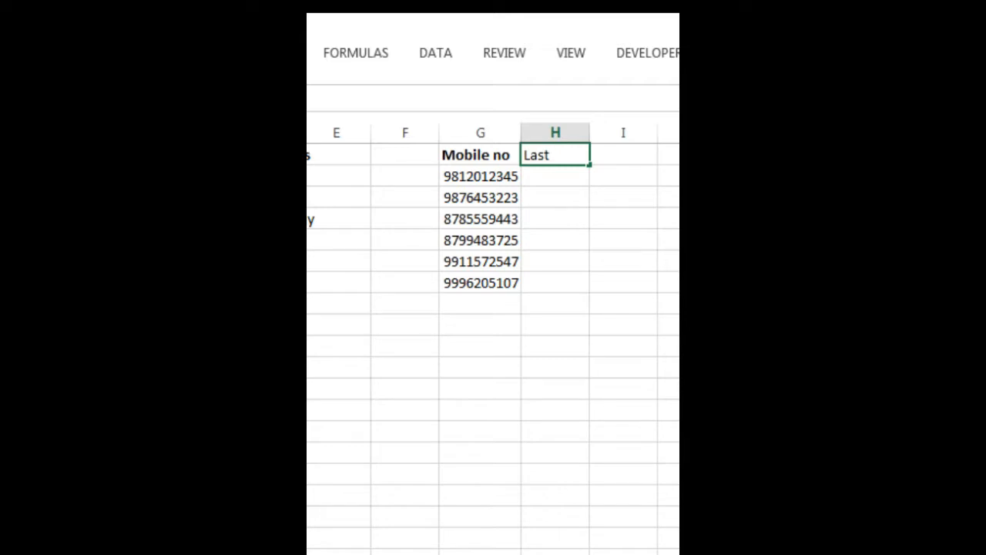
type("4 digi")
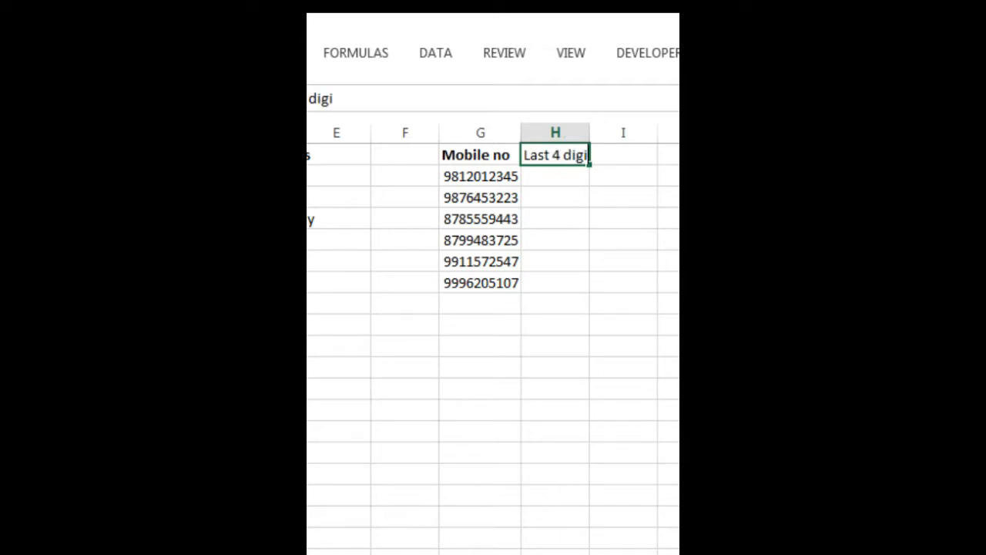
type("ts")
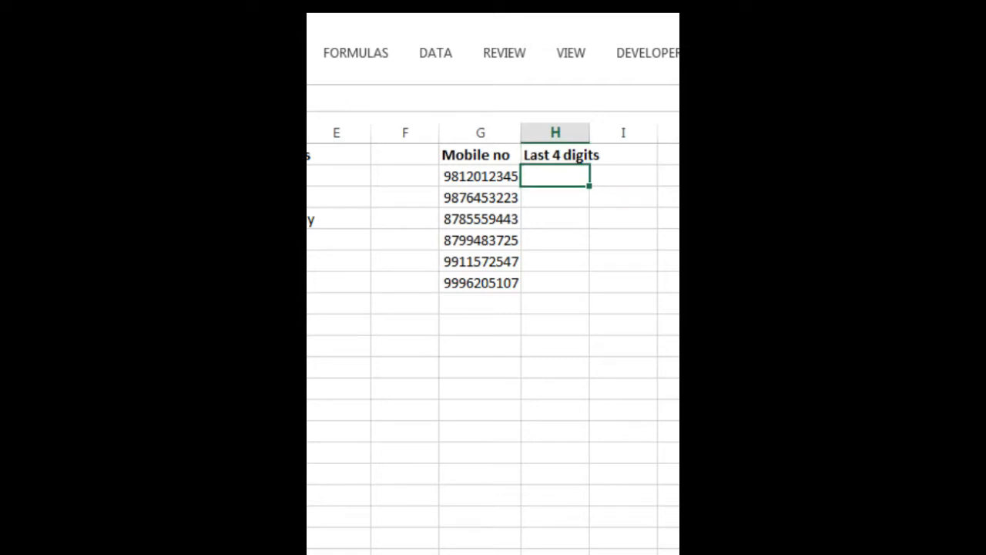
type("12")
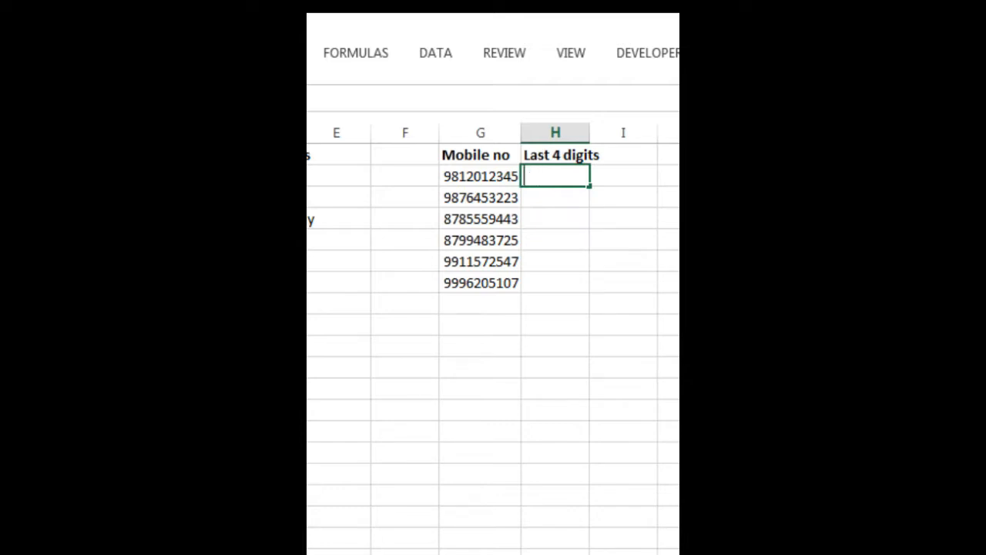
type("234")
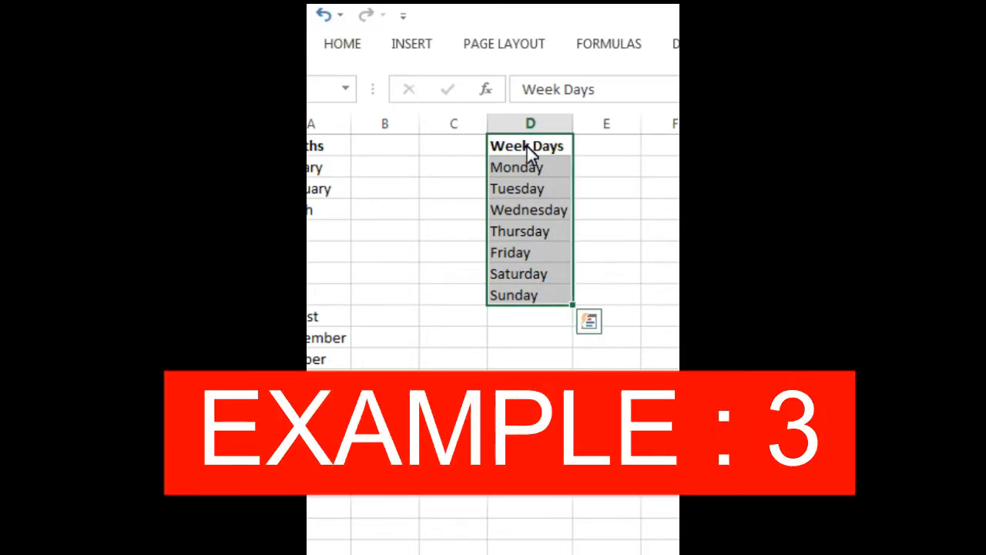
Step: Add a 'first 3 Words' heading in E1 and enter 'Mon' in E2 as the first example
left_click(607, 144)
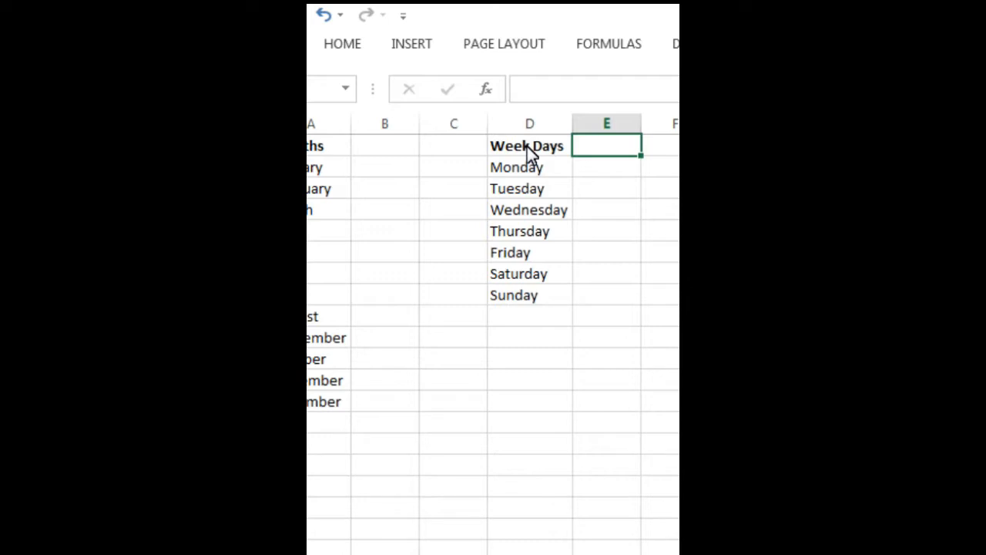
type("first 3")
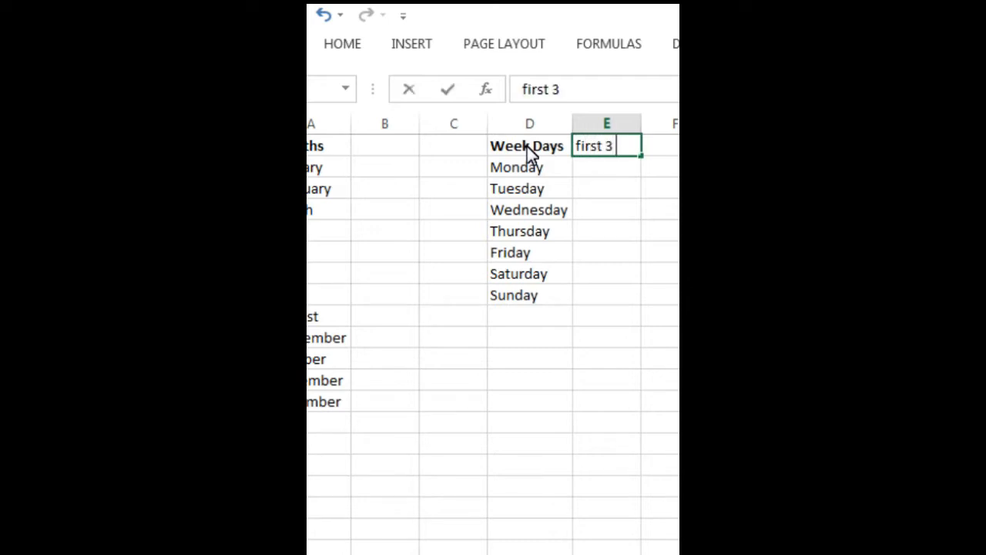
type("Work=")
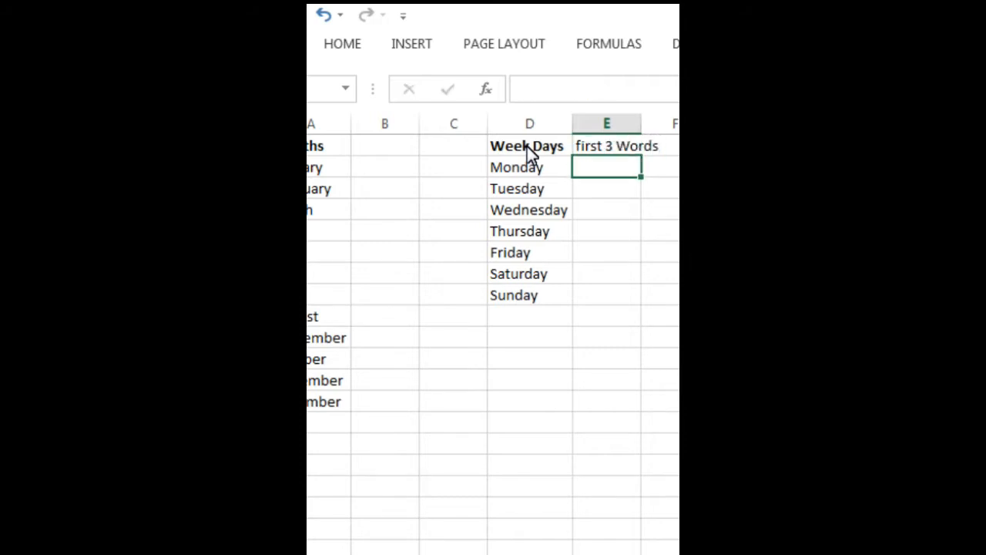
type("Mon")
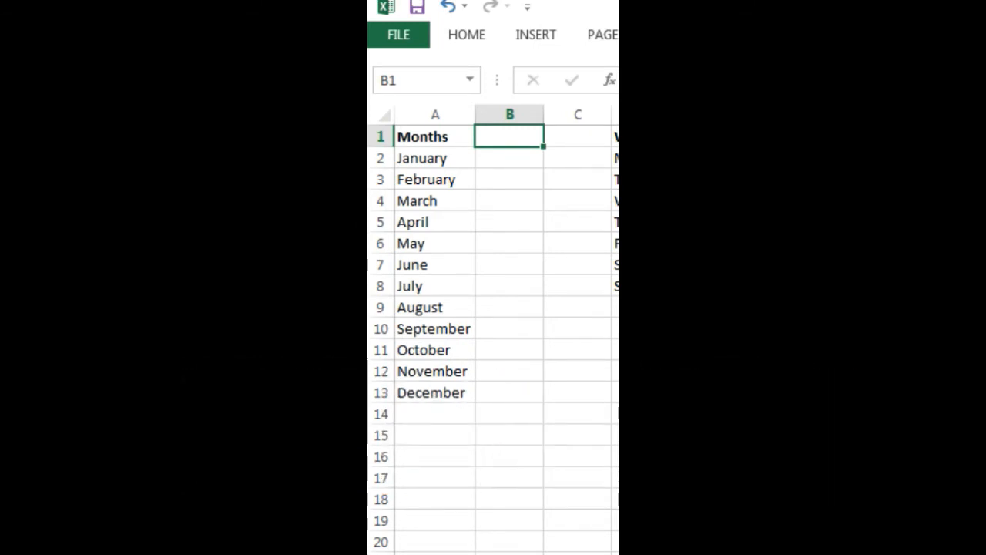
Step: Add a '2nd 3 words' heading in B1 and Flash Fill letters two to four of each month from 'anu'
type("2")
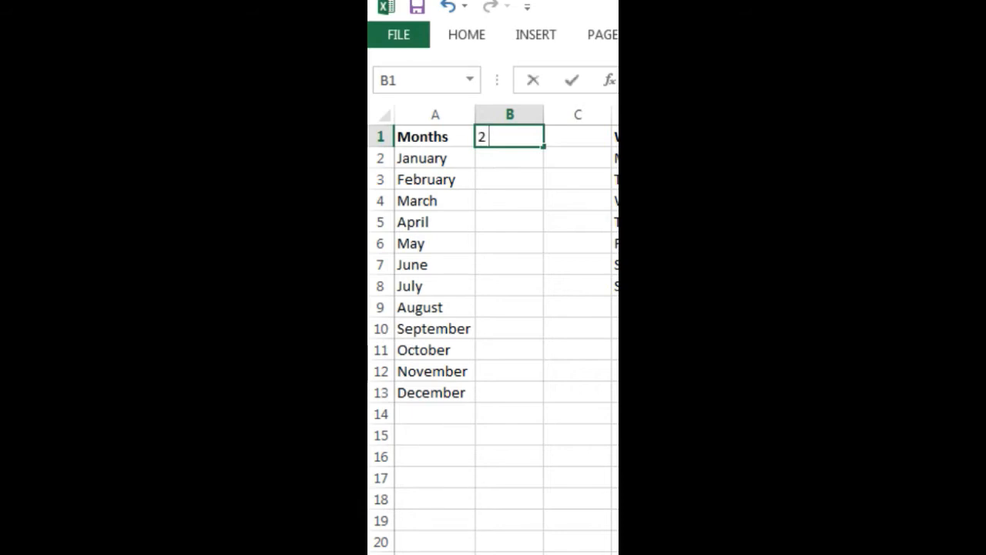
type("nd 3")
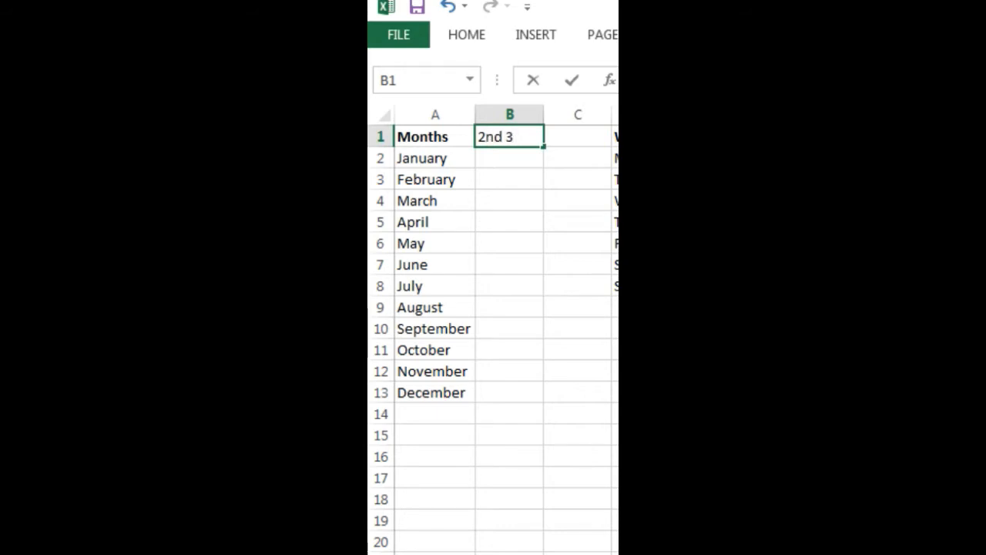
type("words")
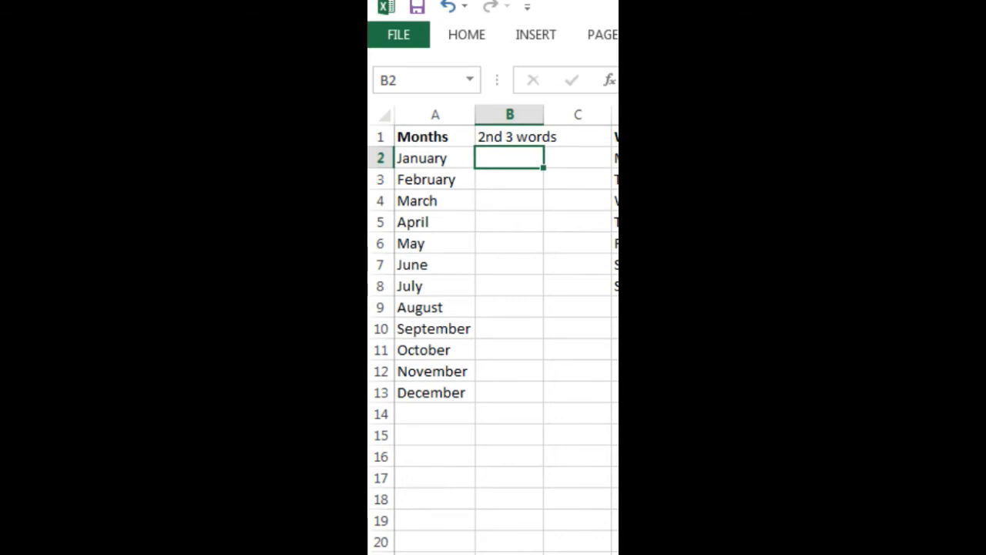
type("anu")
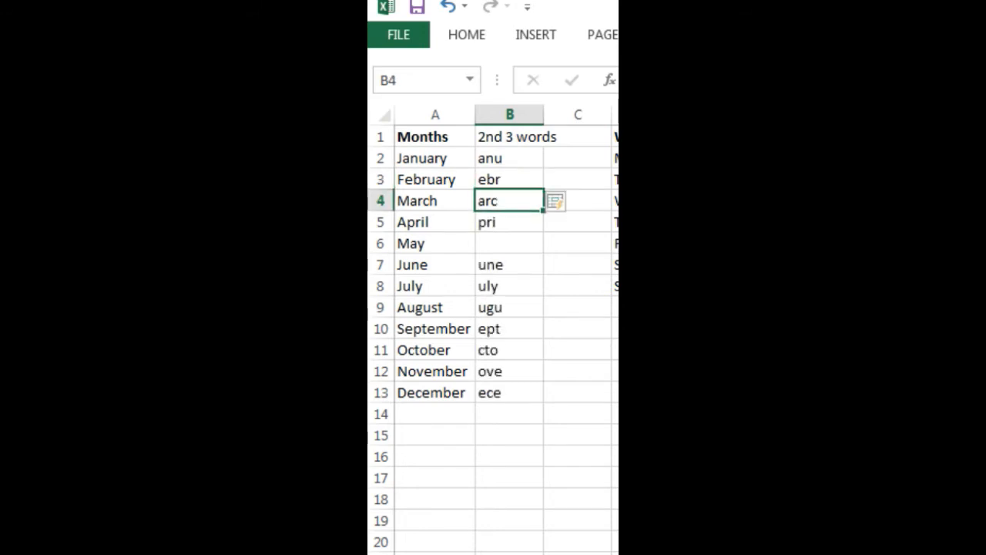
Step: Check the extracted letters for October and June and the empty result for May
left_click(508, 244)
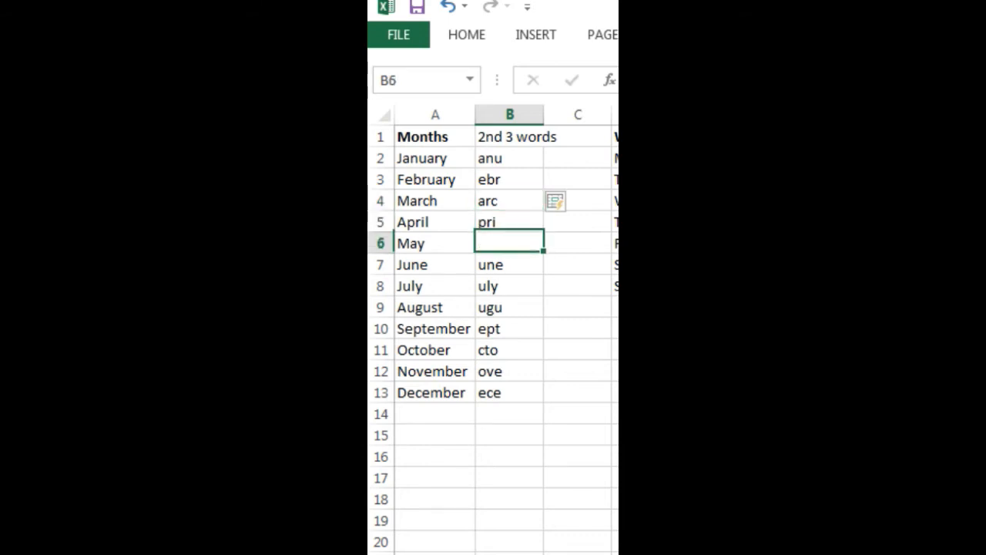
left_click(434, 244)
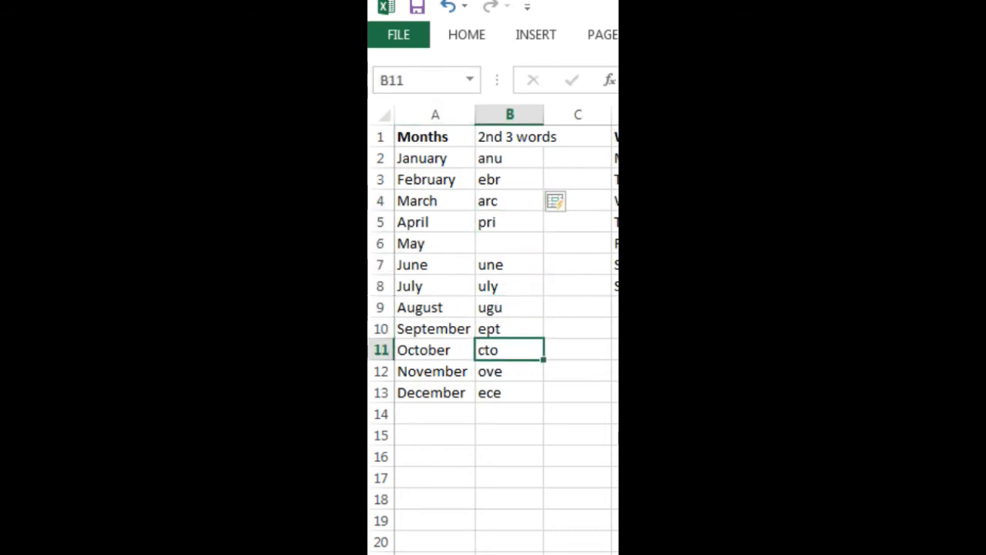
left_click(508, 266)
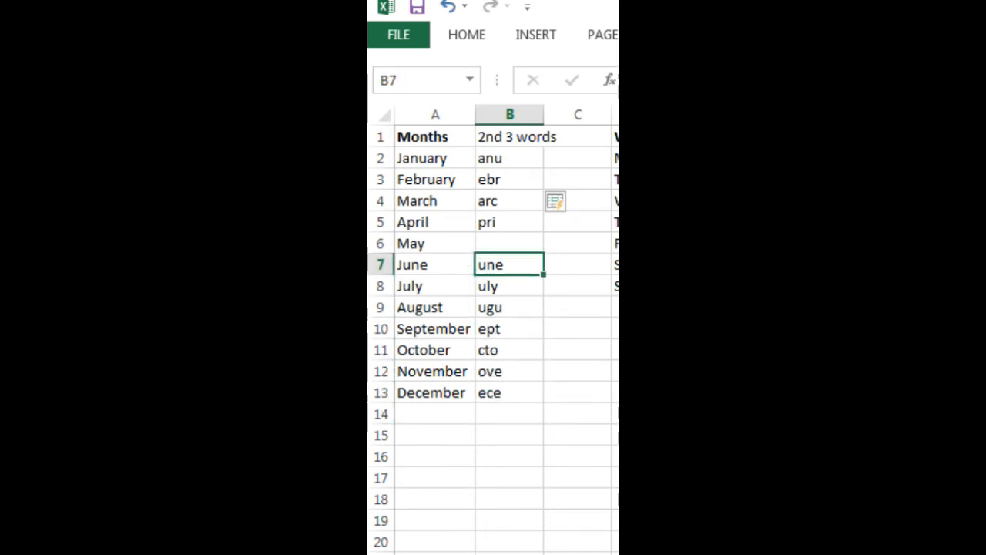
left_click(509, 244)
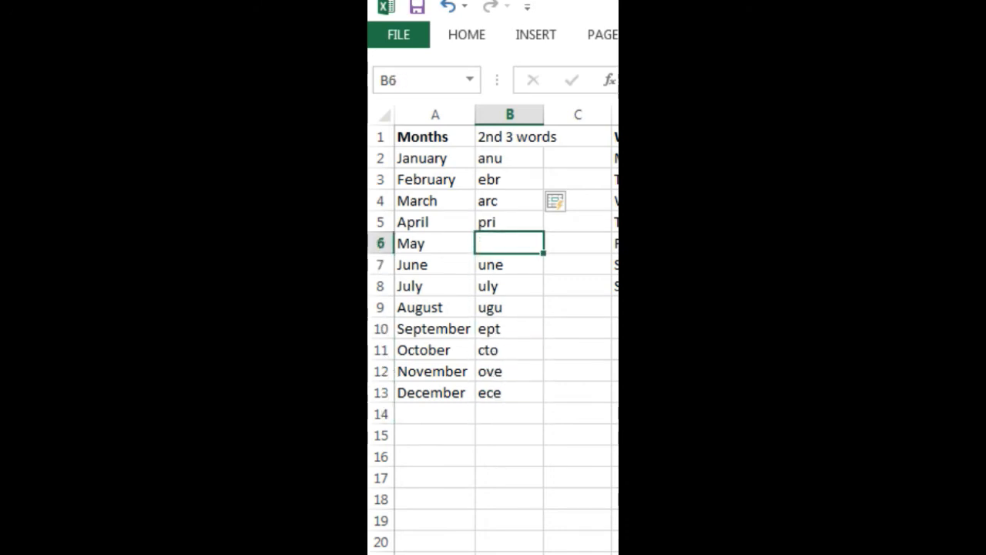